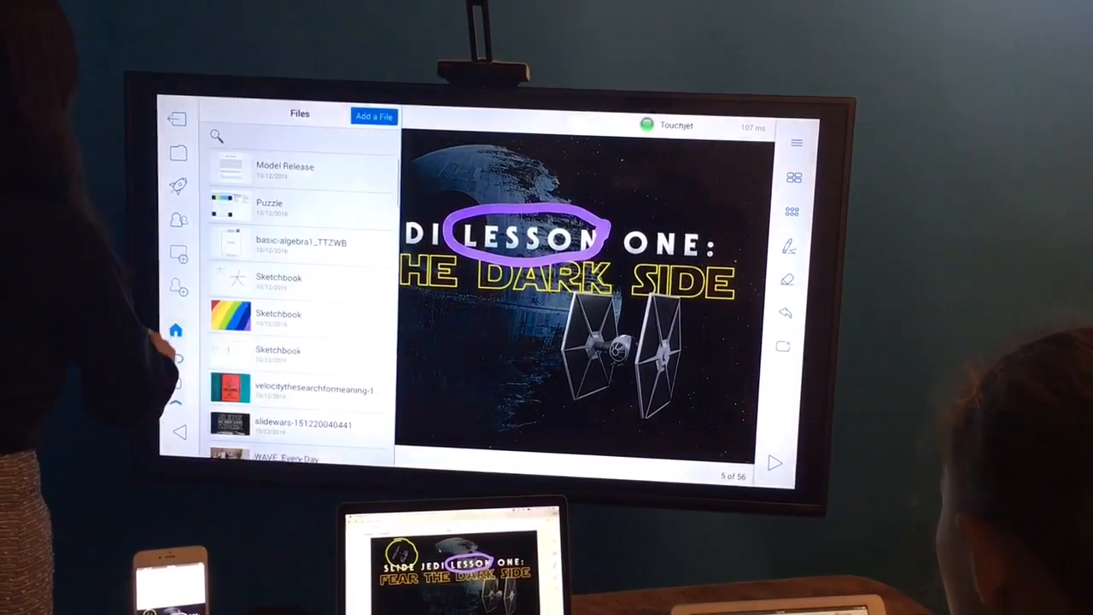
- Open the Puzzle crossword file from the Files list
click(270, 205)
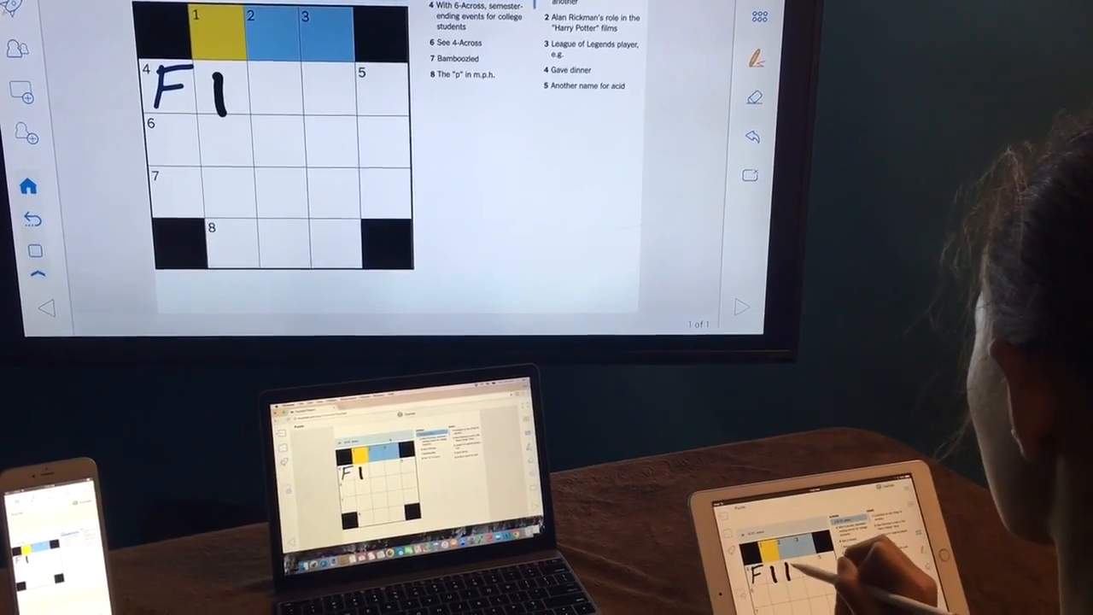
- Write the letter N into the crossword squares
text(N)
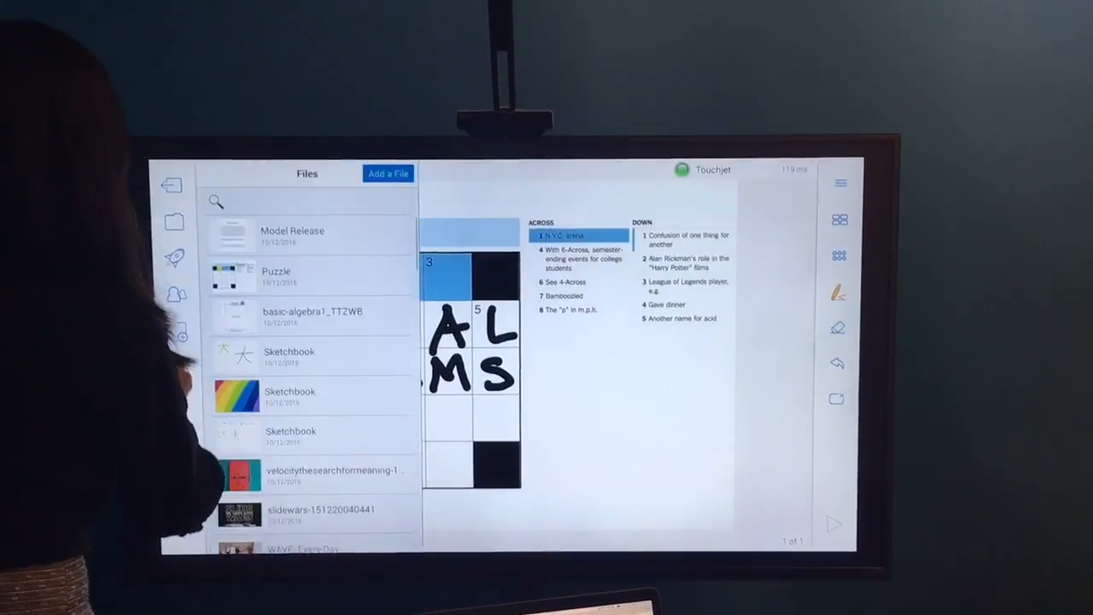
- Open basic-algebra1_TTZWB from Files and choose a tool in the right toolbar
click(313, 316)
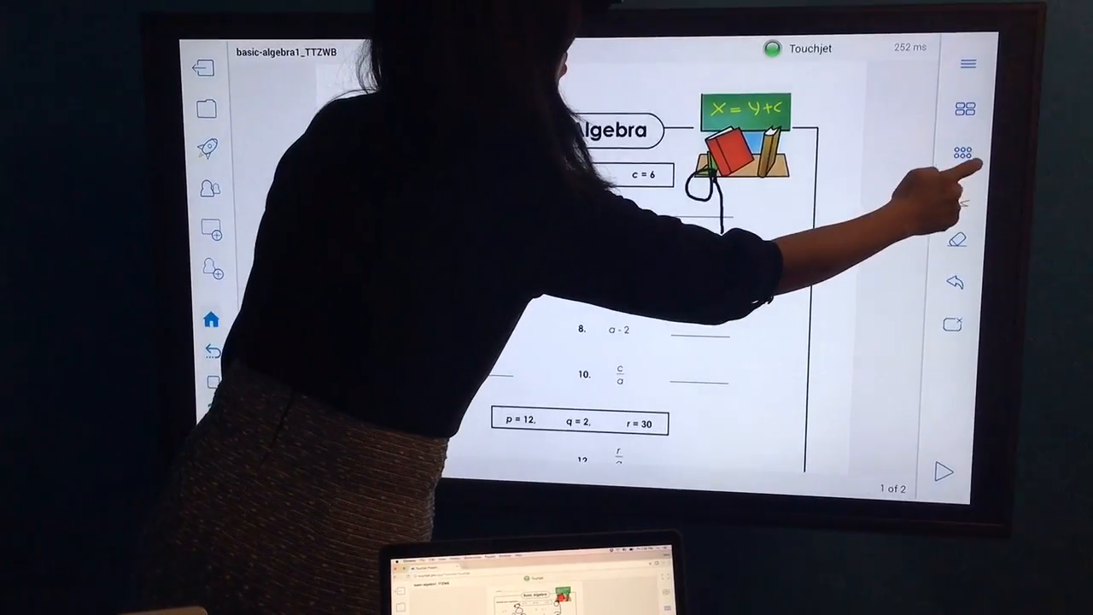
click(967, 181)
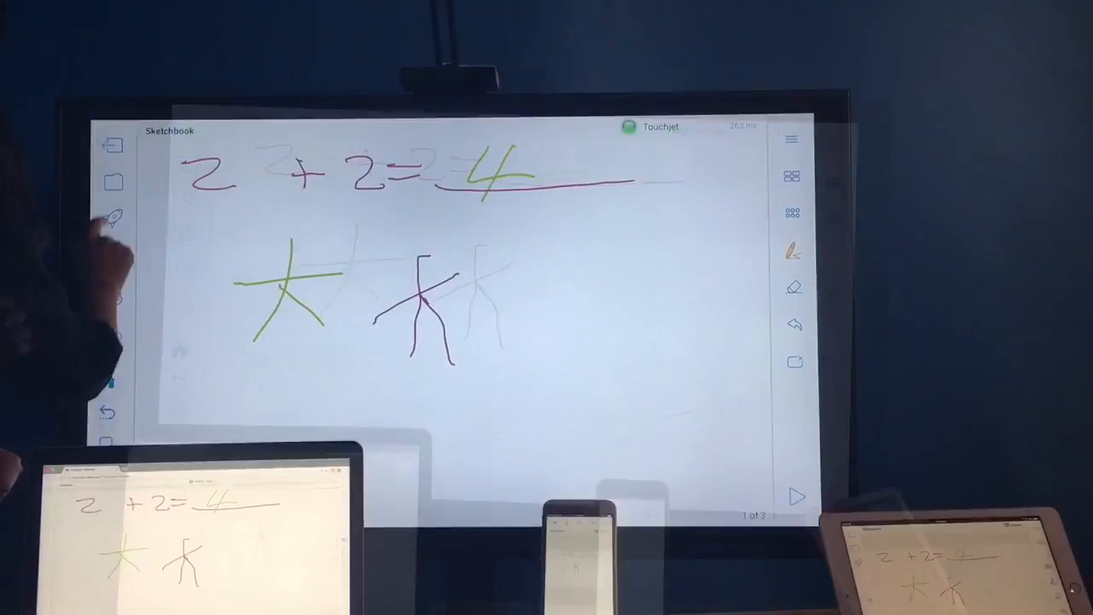
- Bring up the Files list and select the Model Release document
click(114, 181)
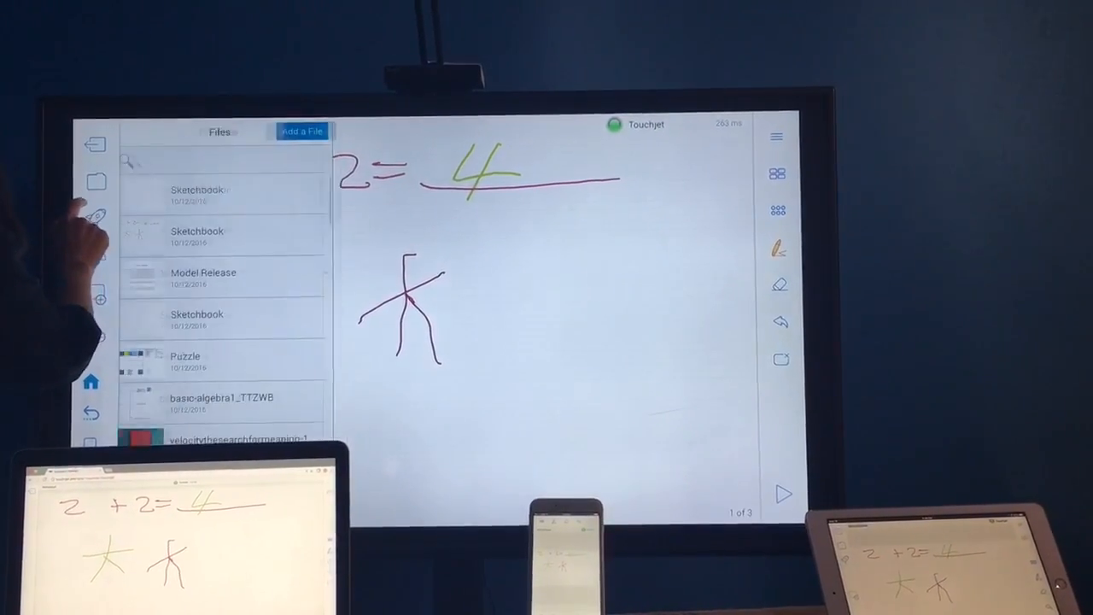
click(204, 276)
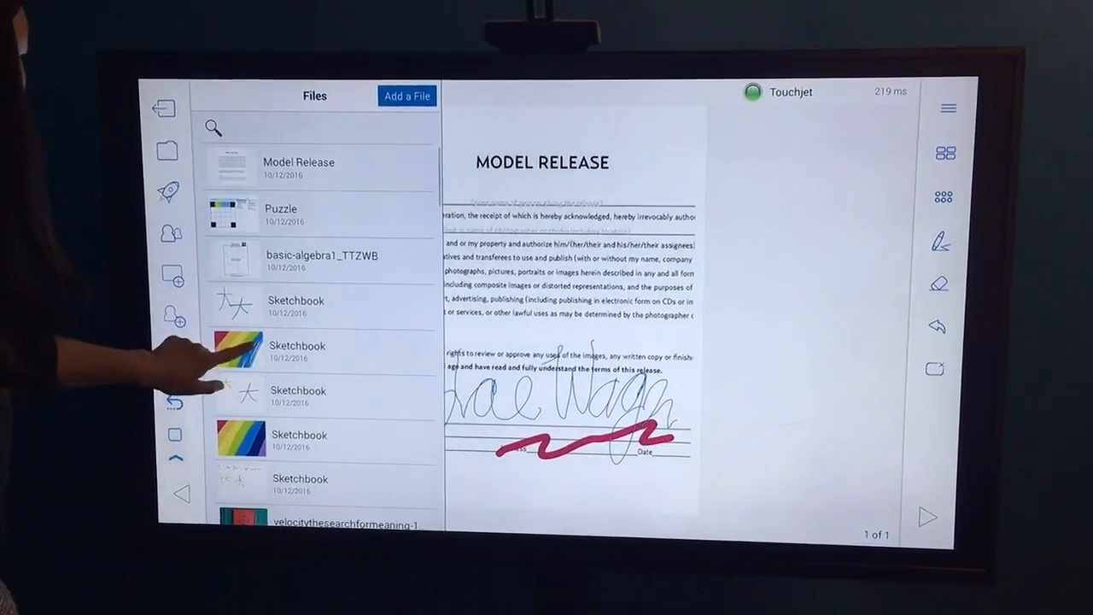
- View the rainbow Sketchbook, then load the WAVE_Every Day video
click(239, 353)
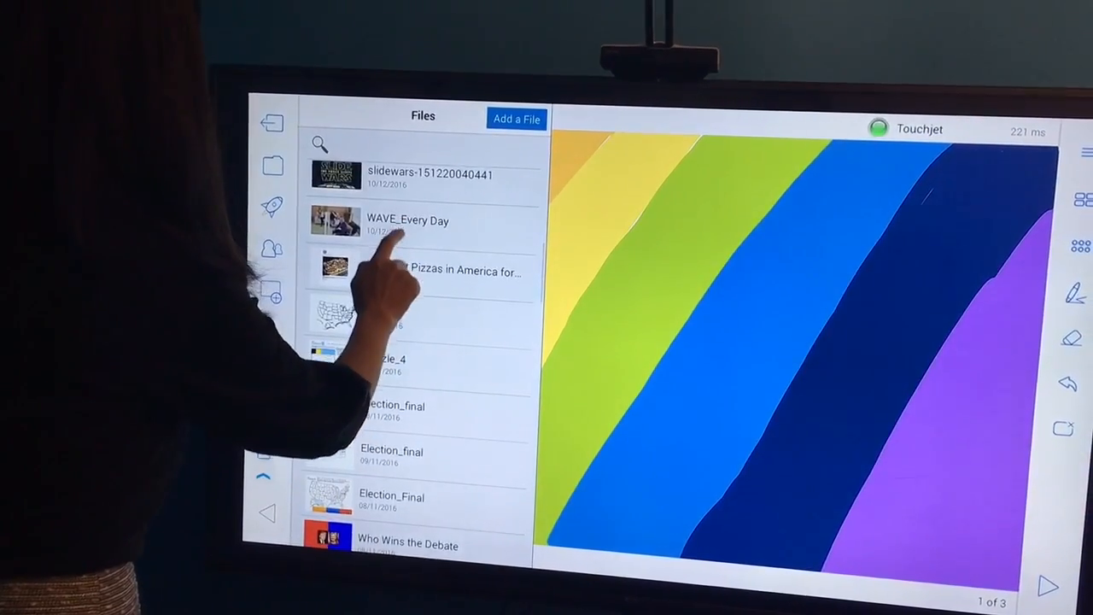
click(408, 221)
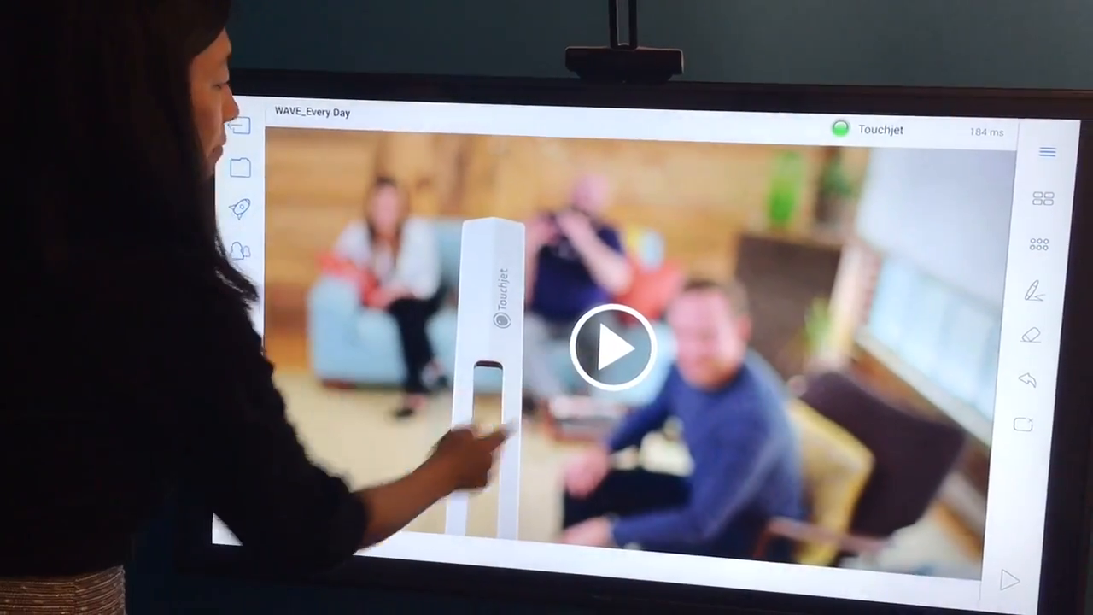